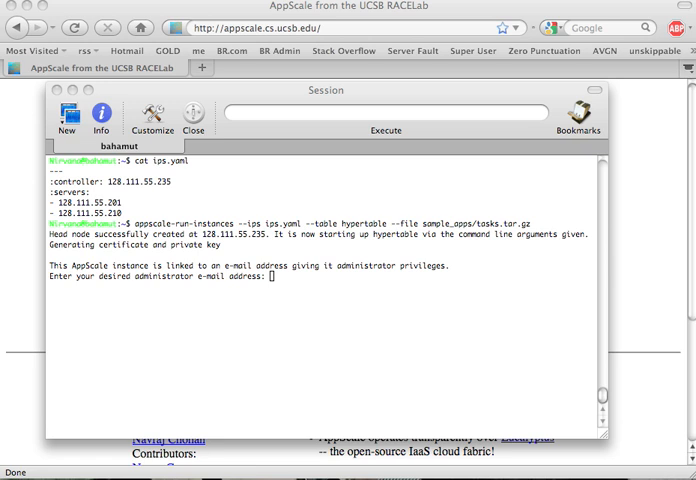
mouse_move(600, 190)
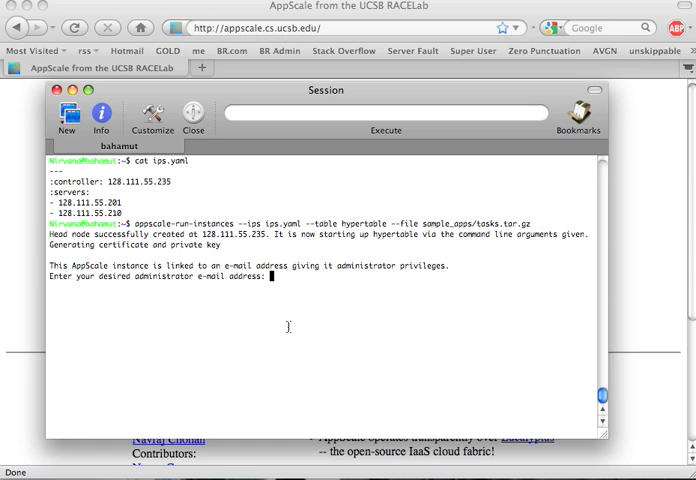
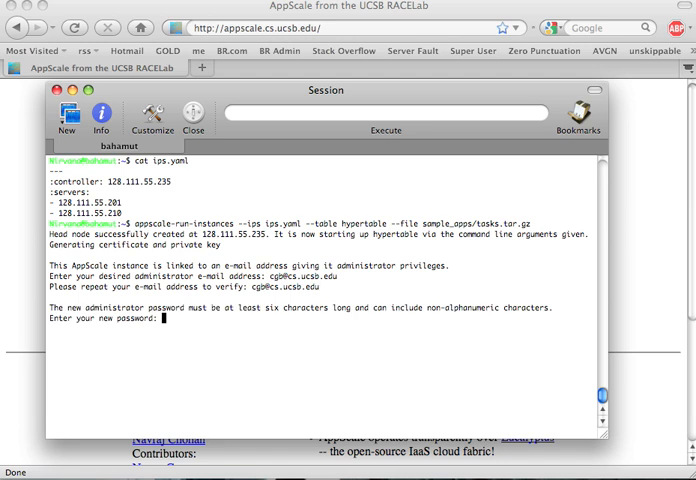
key(Return)
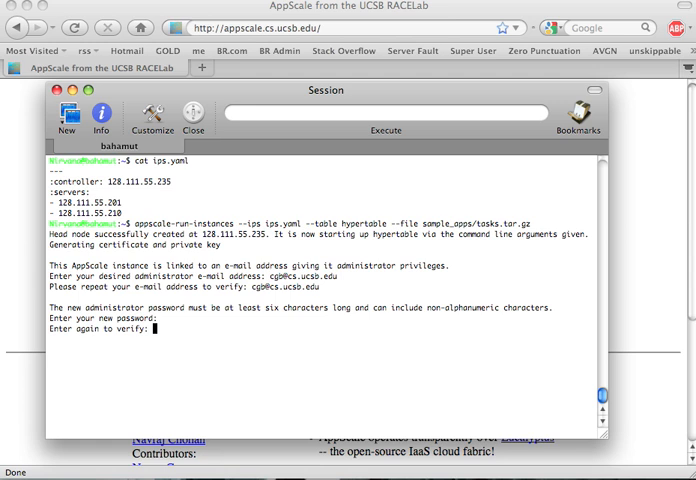
key(Return)
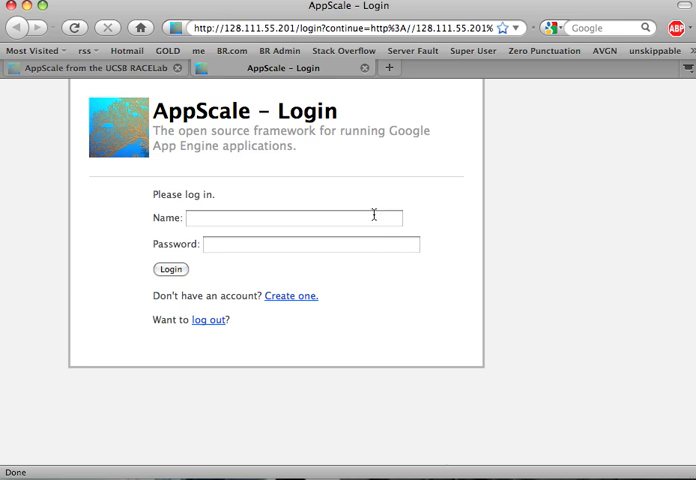
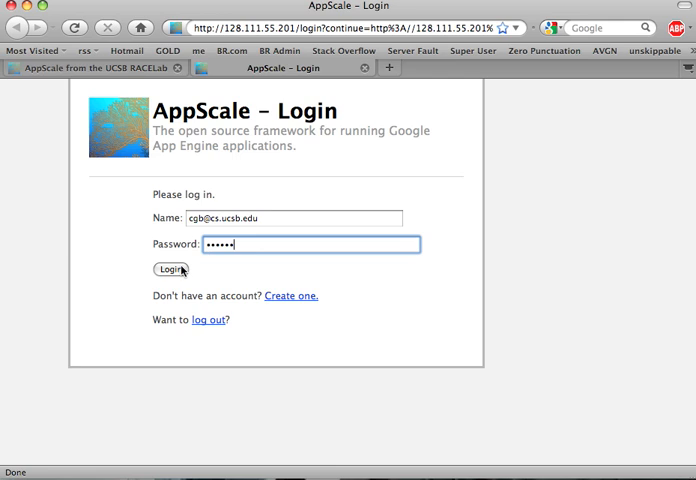
Log in to AppScale with the administrator e-mail and password.
click(170, 268)
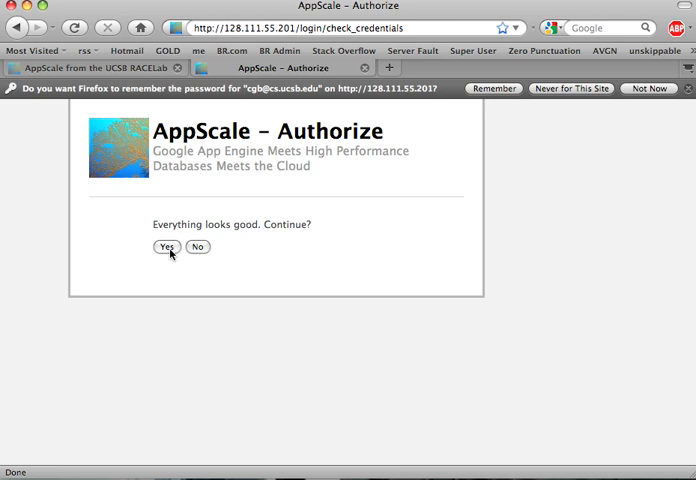
Answer Yes on the AppScale Authorize page to enter the Task Manager.
click(166, 246)
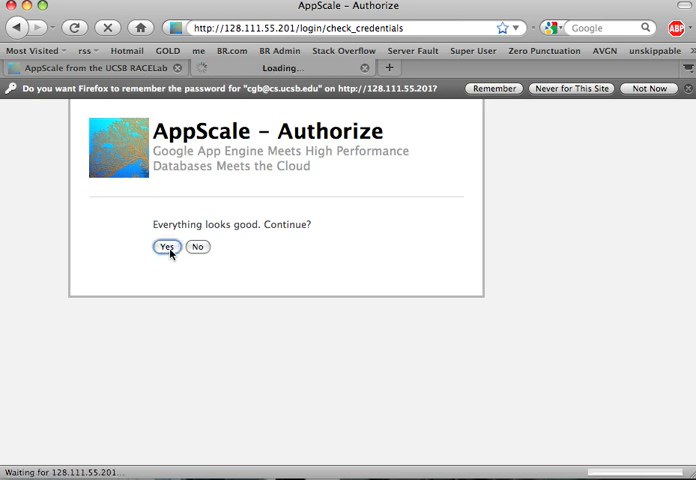
click(164, 246)
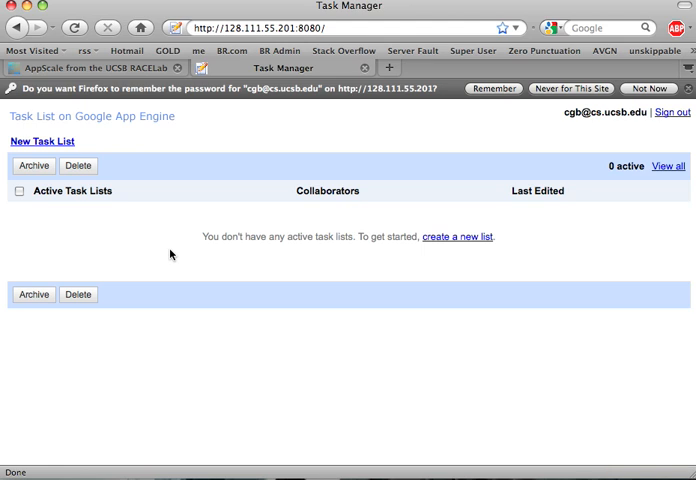
mouse_move(528, 156)
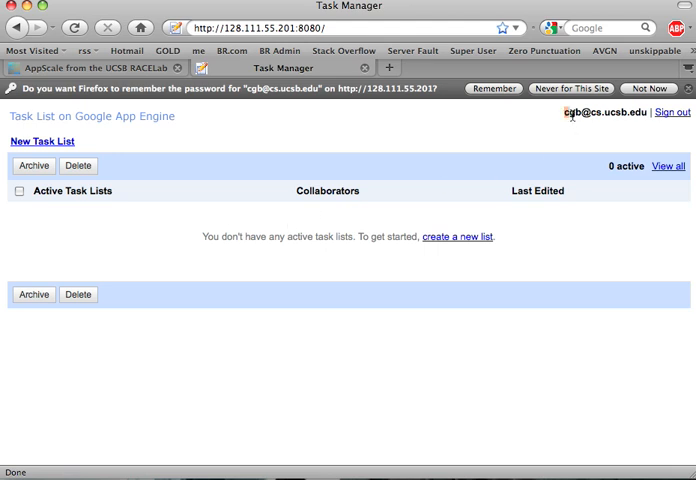
Create a new task list named 'My Task List'.
double_click(600, 112)
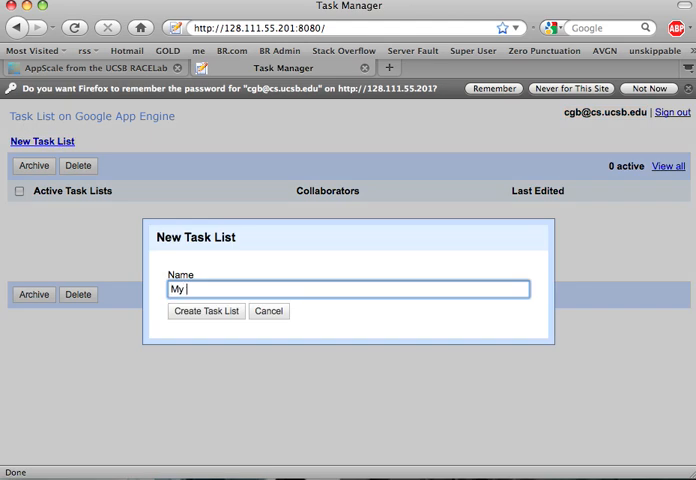
text(Task List)
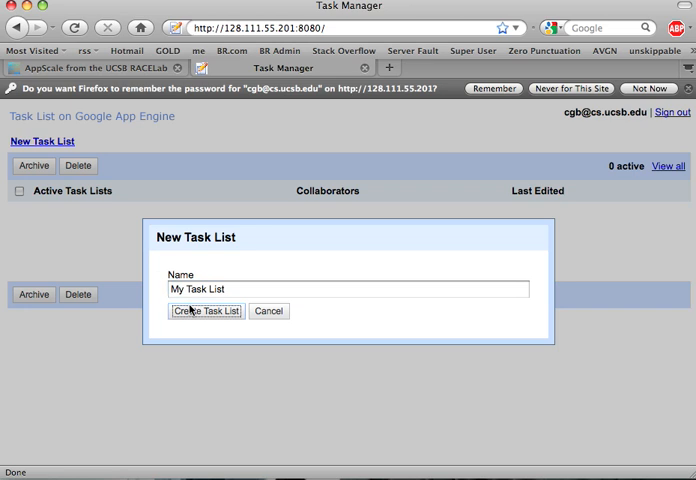
click(204, 312)
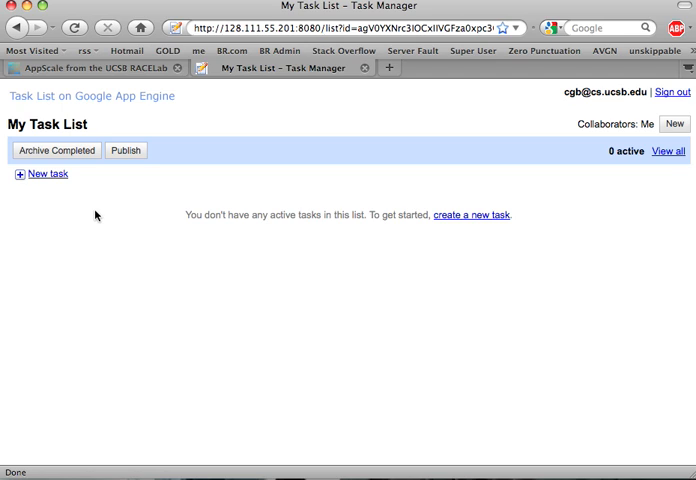
Add the tasks 'Go Jogging' and 'Pick Up Milk' to My Task List.
click(44, 202)
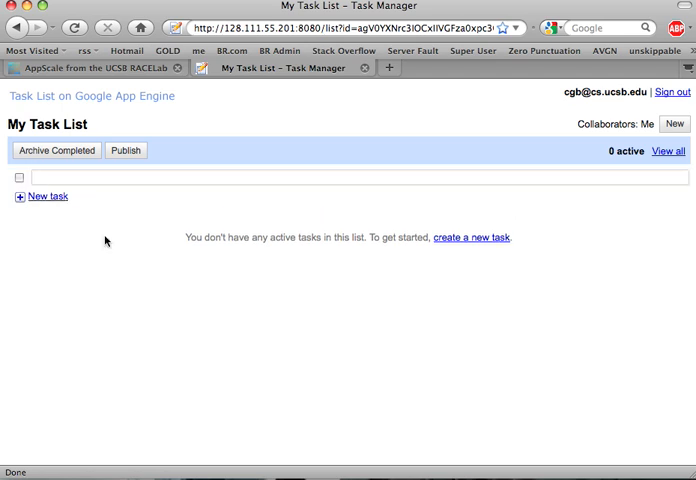
text(Go Jogging)
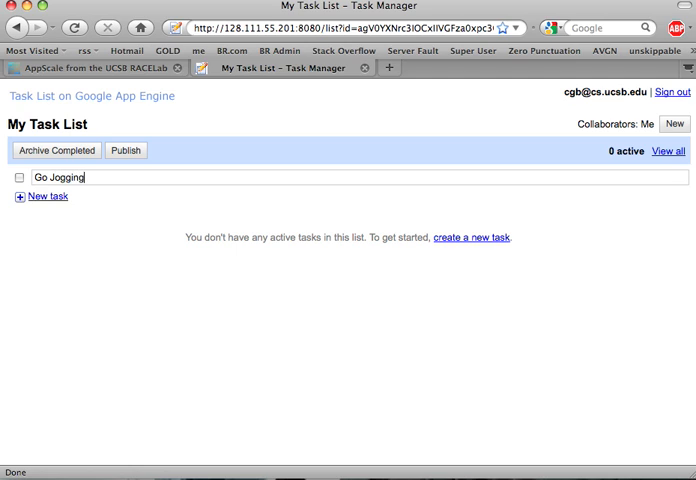
mouse_move(44, 220)
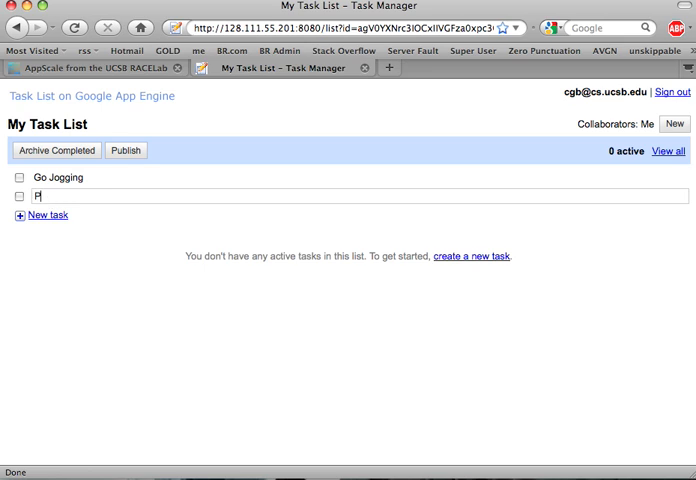
text(ick Up Milk)
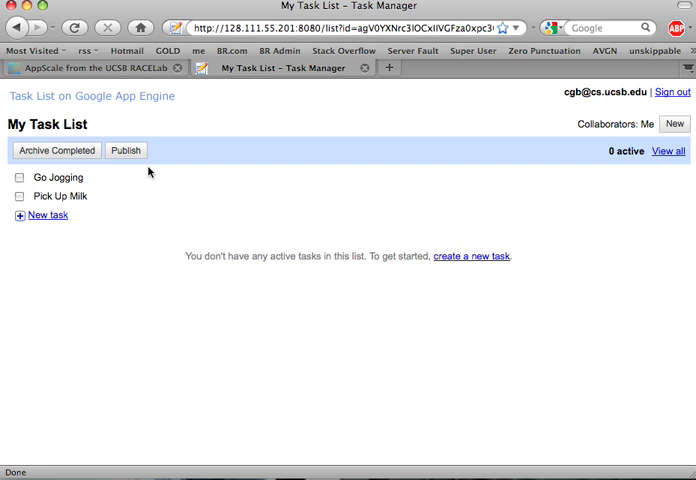
Publish My Task List and confirm making it public.
click(124, 150)
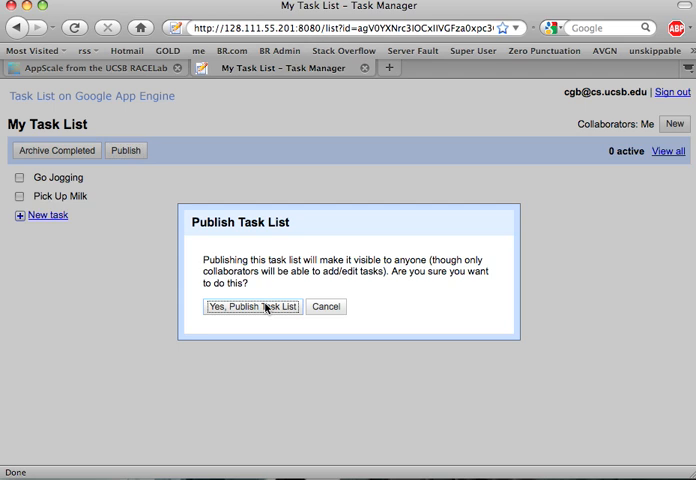
click(252, 306)
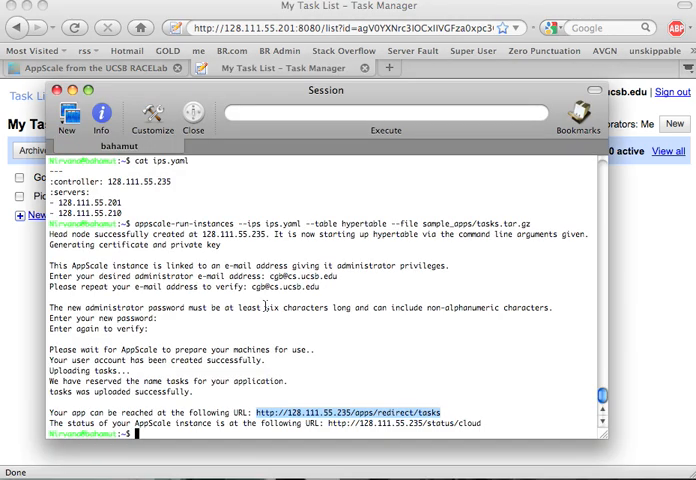
Run 'appscale-terminate-instances --ips ips.yaml' to shut down the AppScale instances.
text(appscale-terminate-)
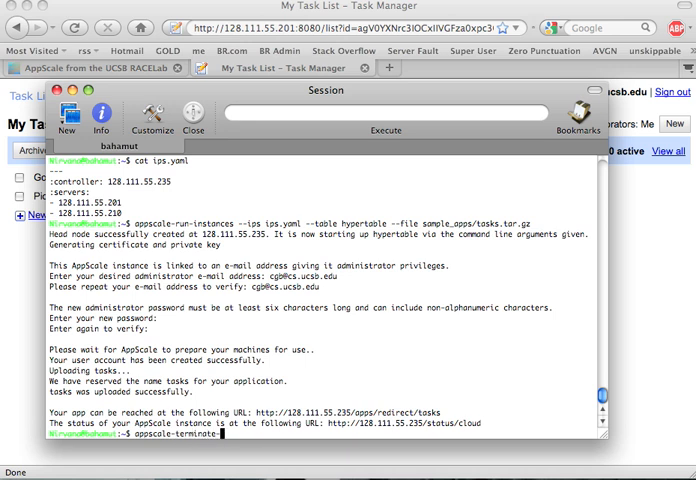
text(instances --ips ips.)
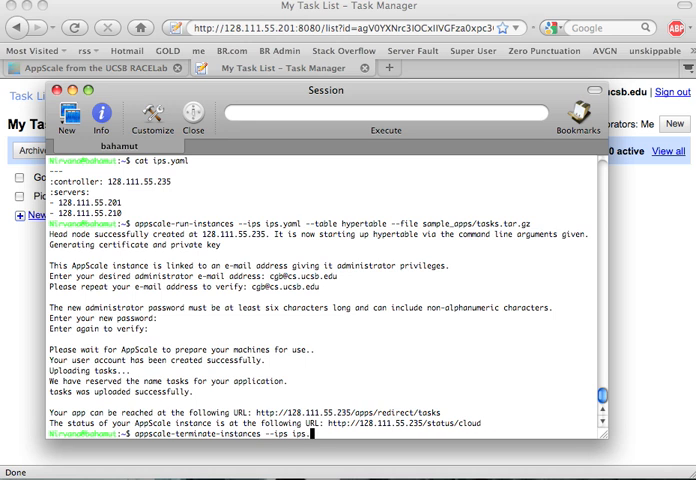
key(Return)
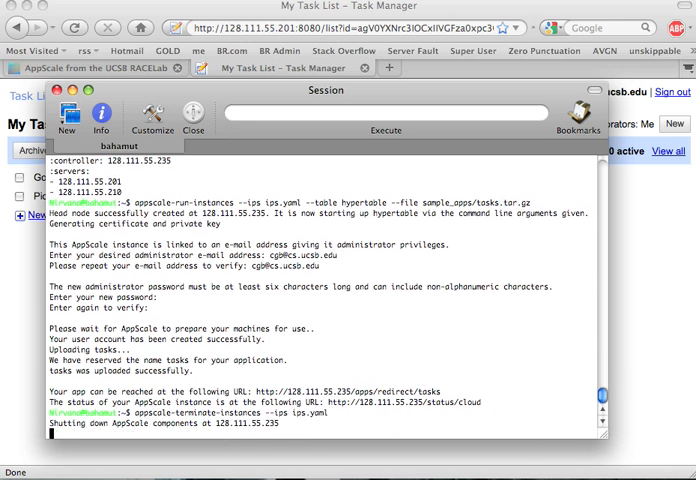